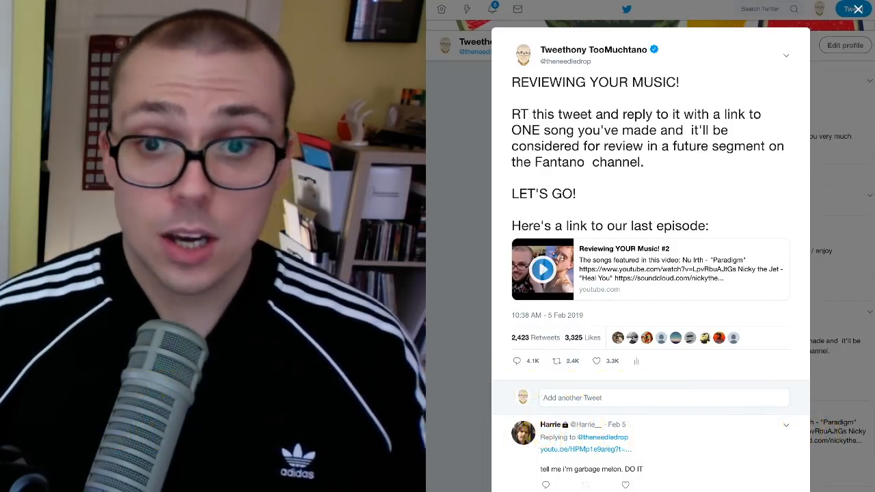
- Scroll past the 'Reviewing YOUR Music' tweet to the fan replies with linked songs
scroll("down", 3)
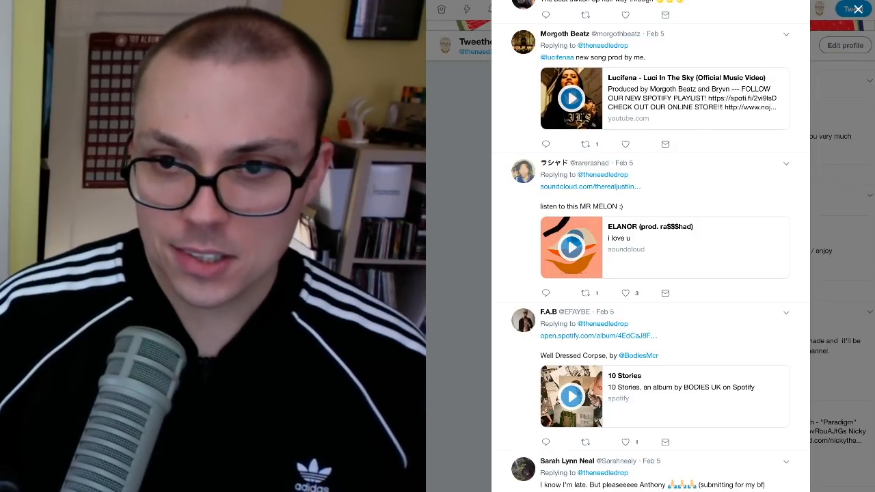
scroll("down", 3)
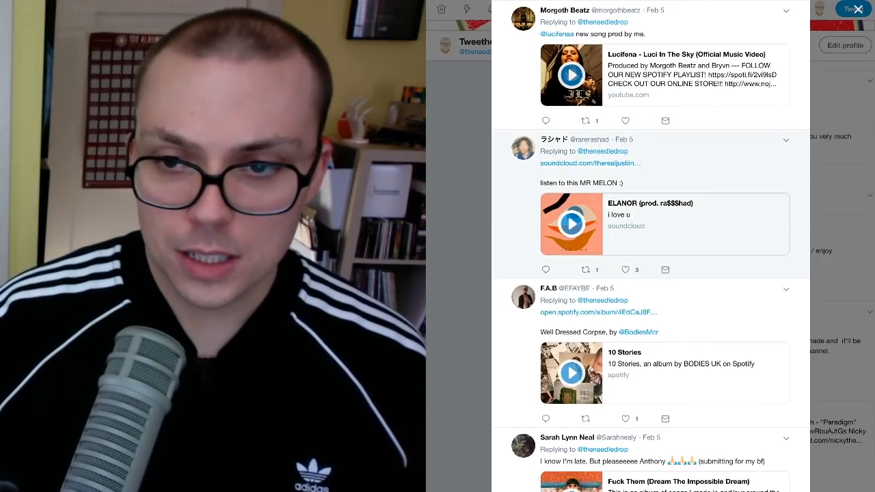
- Play the embedded SoundCloud track ELANOR (prod. ra$$$had) in the reply
left_click(571, 224)
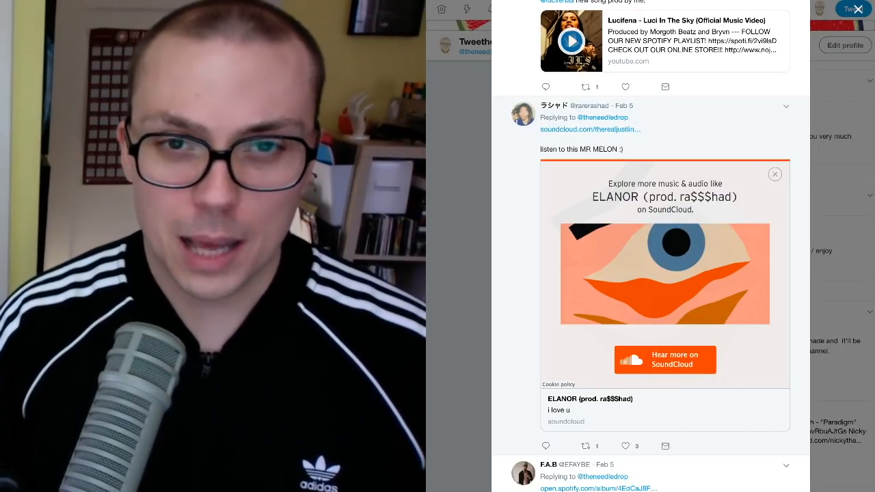
- Scroll down to the reply with the sidewalk (chuck's theme) SoundCloud player
scroll("down", 3)
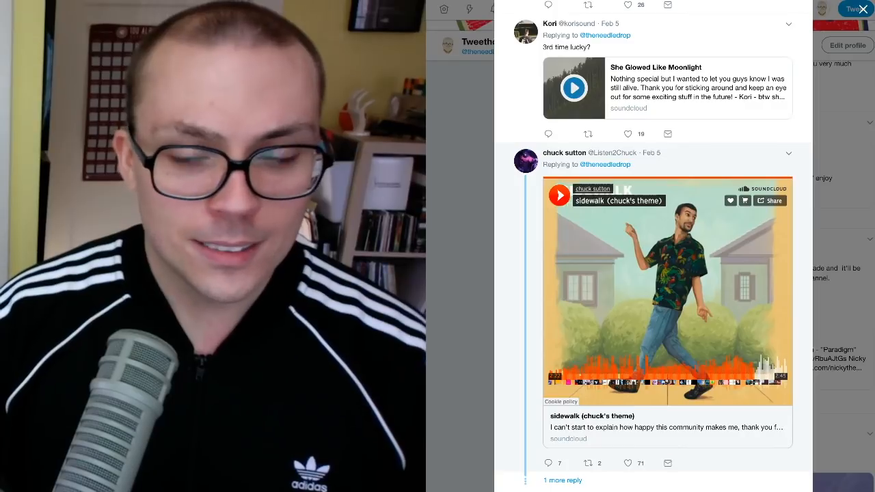
- Scroll far down the replies to the Slow Stabbin Spotify embed by Fathom XIX
scroll("down", 3)
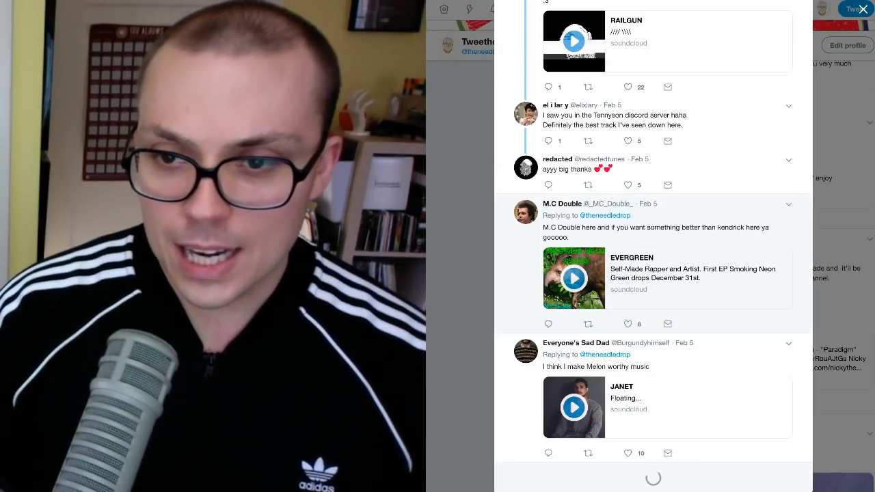
scroll("down", 3)
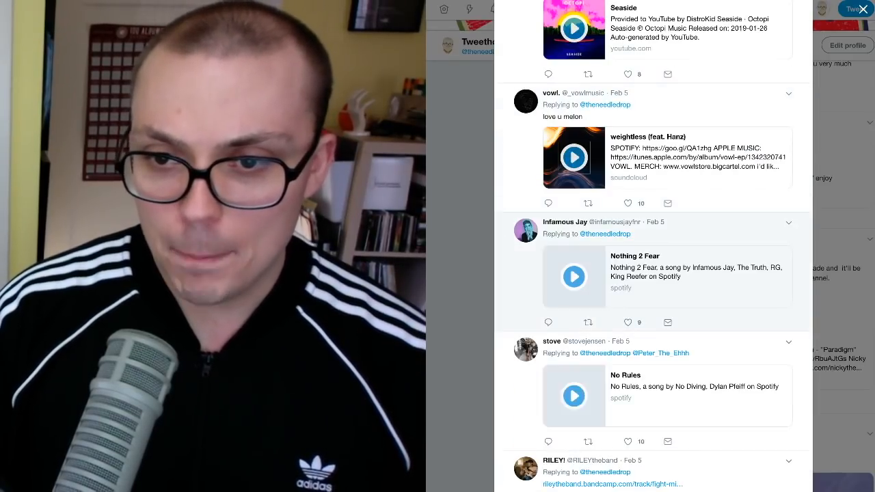
scroll("down", 3)
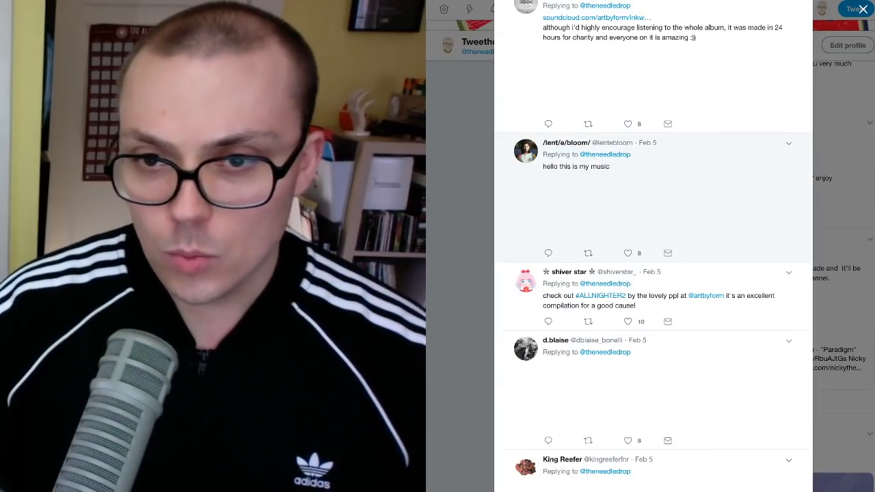
scroll("down", 3)
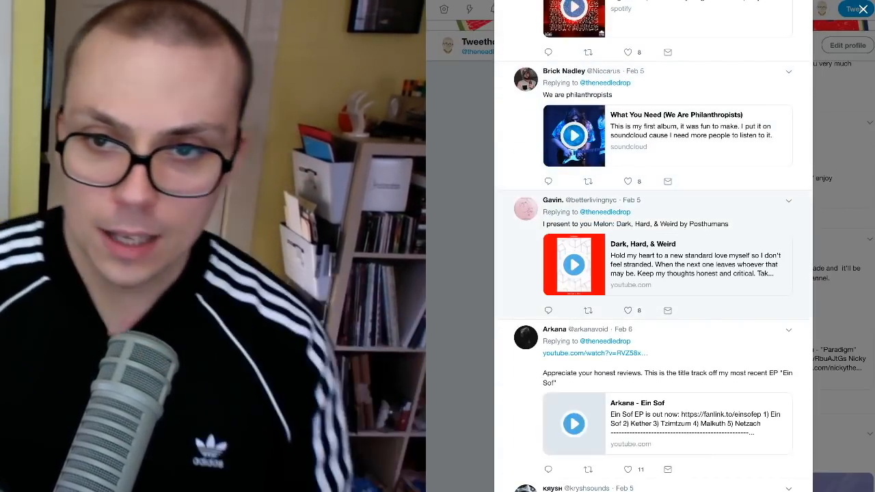
scroll("down", 3)
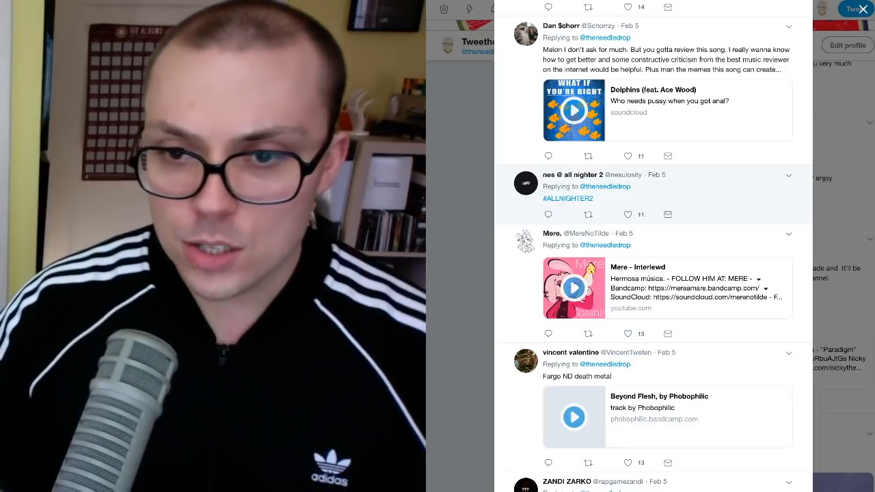
scroll("down", 3)
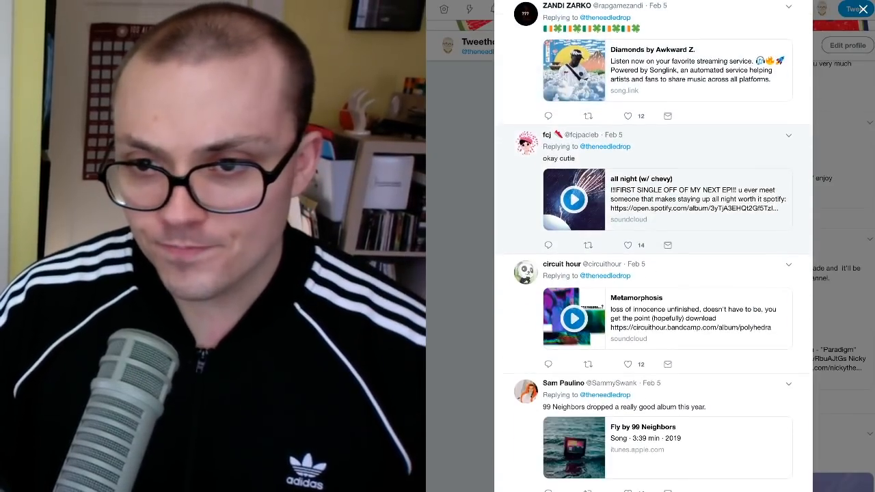
scroll("down", 3)
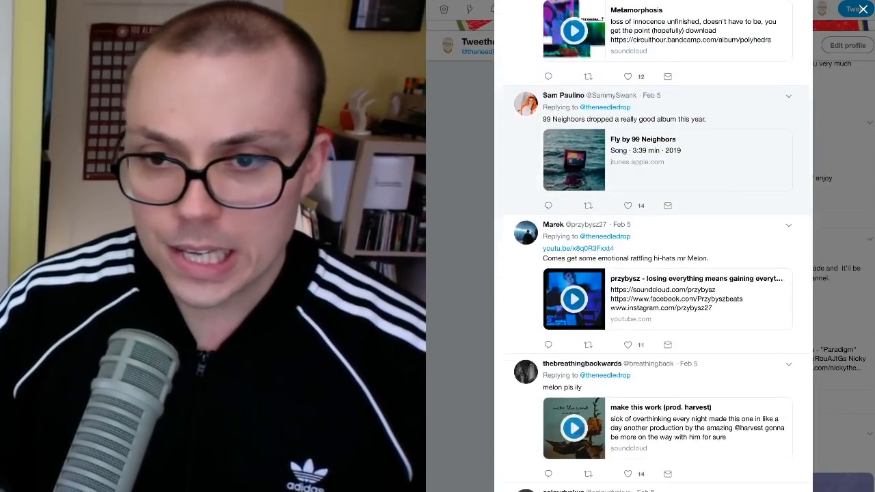
scroll("down", 3)
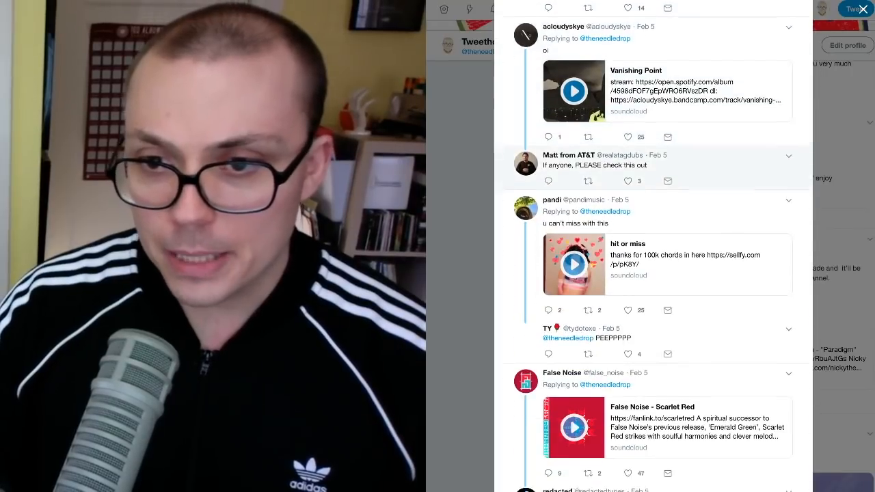
scroll("down", 3)
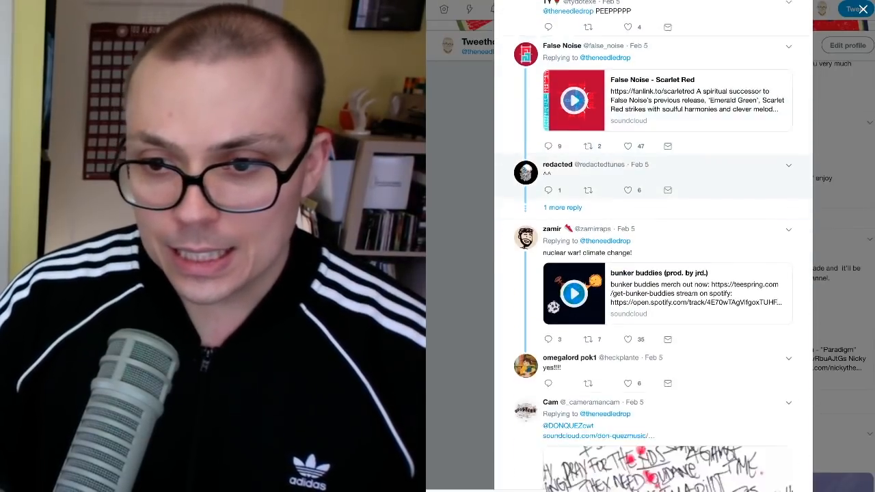
scroll("down", 3)
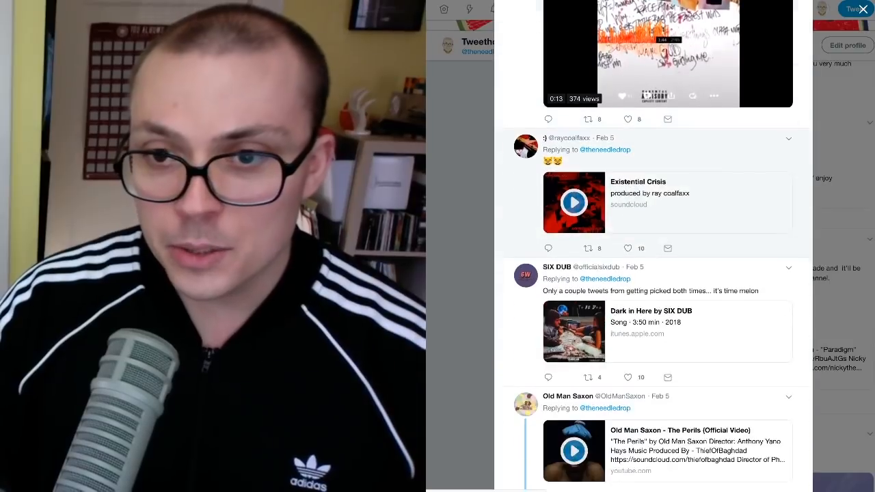
scroll("down", 3)
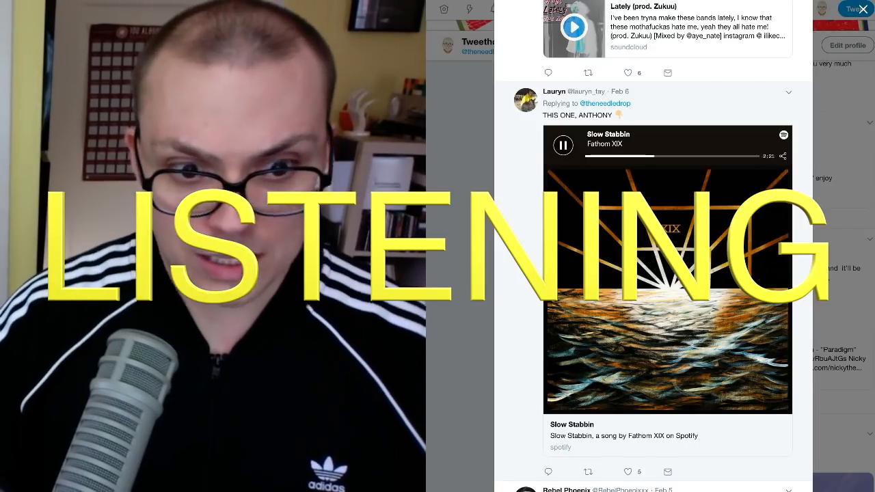
- Pause the Slow Stabbin track in its Spotify embed after listening
left_click(563, 144)
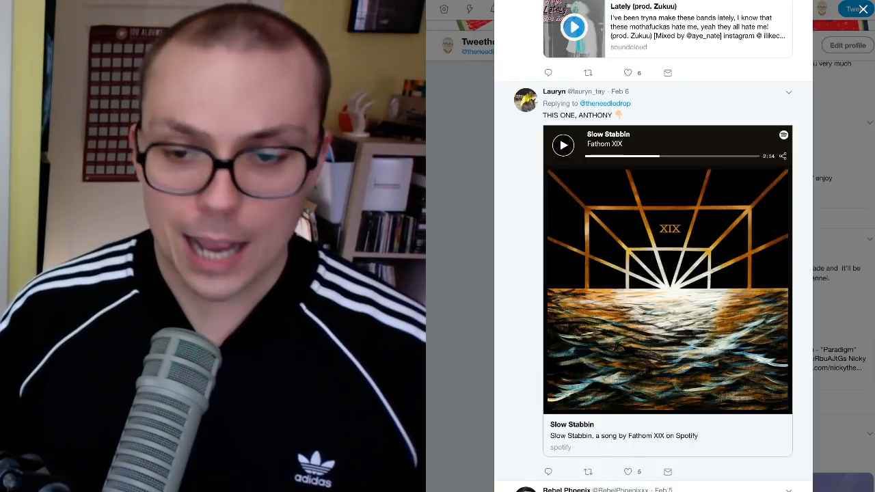
- Scroll to the BIOMES reply and start playing Spinach in its Spotify embed
scroll("down", 3)
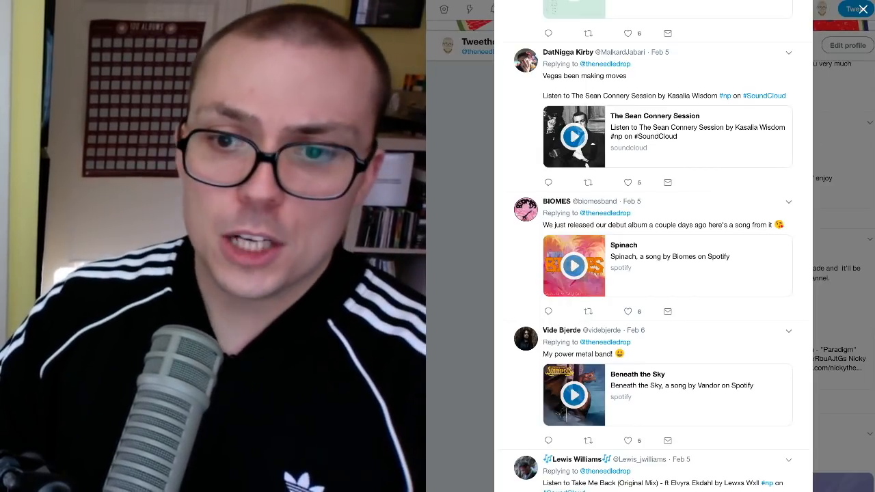
left_click(574, 265)
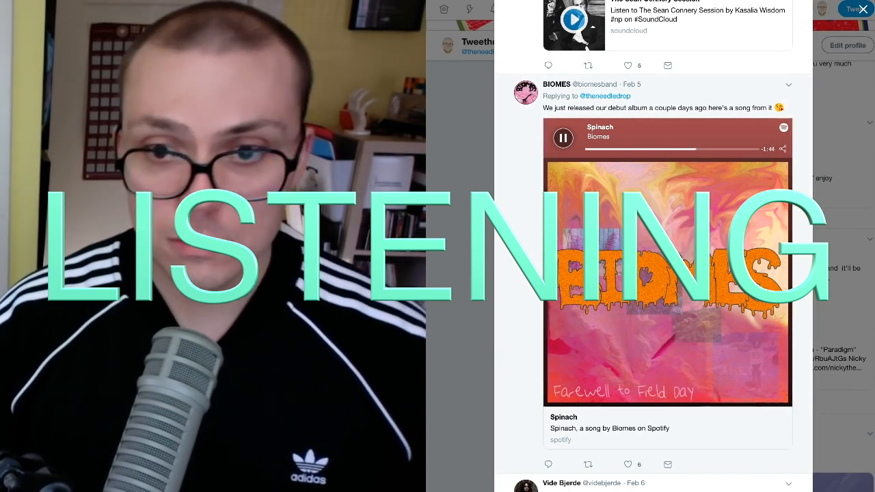
- Stop the Spinach track by Biomes in its embedded Spotify player
left_click(563, 138)
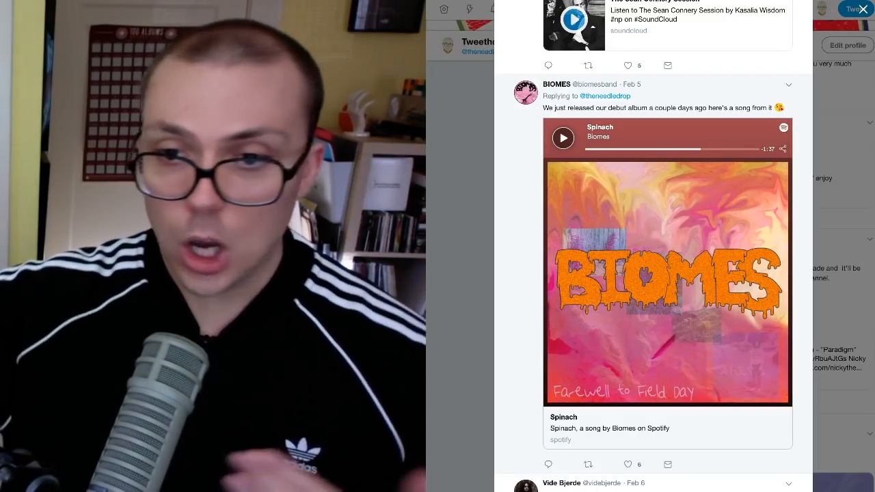
- Scroll to Ghostking Is Dead's reply, play Tokyo in its Spotify embed, then pause it
scroll("down", 3)
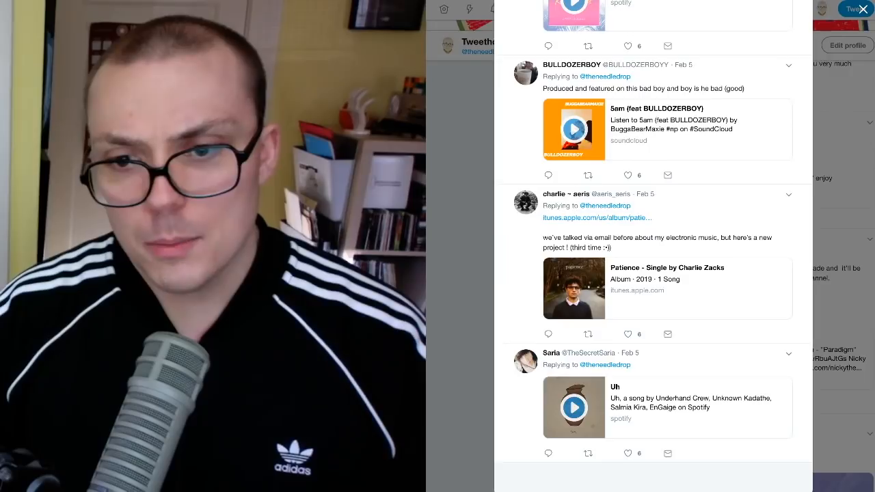
scroll("down", 3)
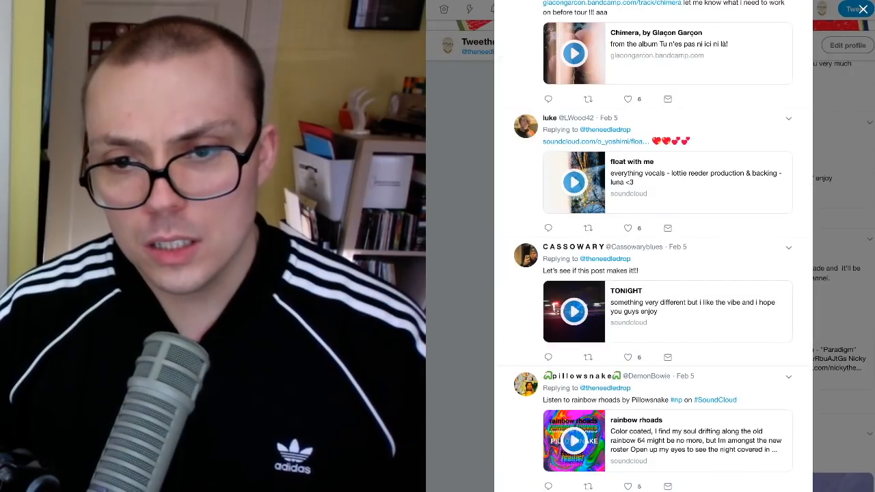
scroll("down", 3)
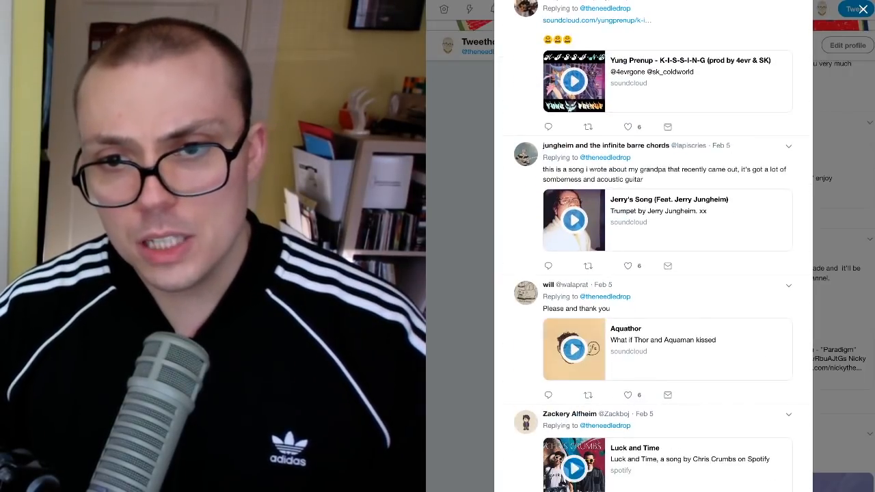
scroll("down", 3)
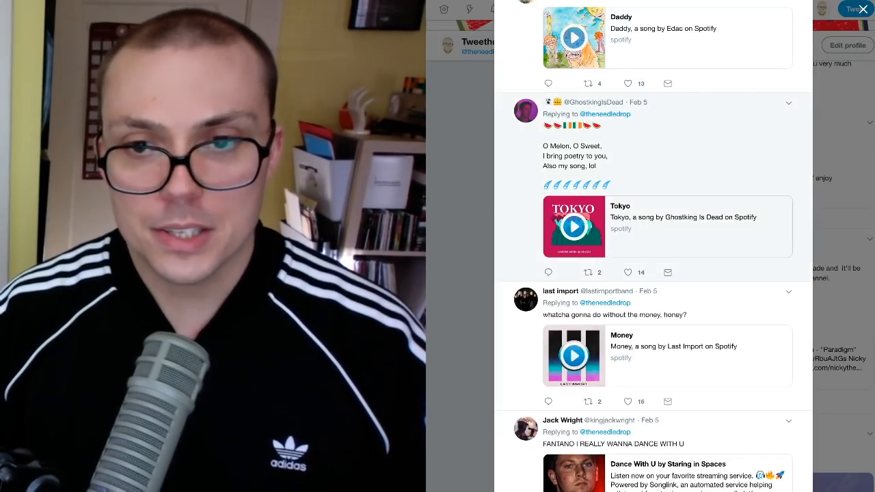
left_click(574, 227)
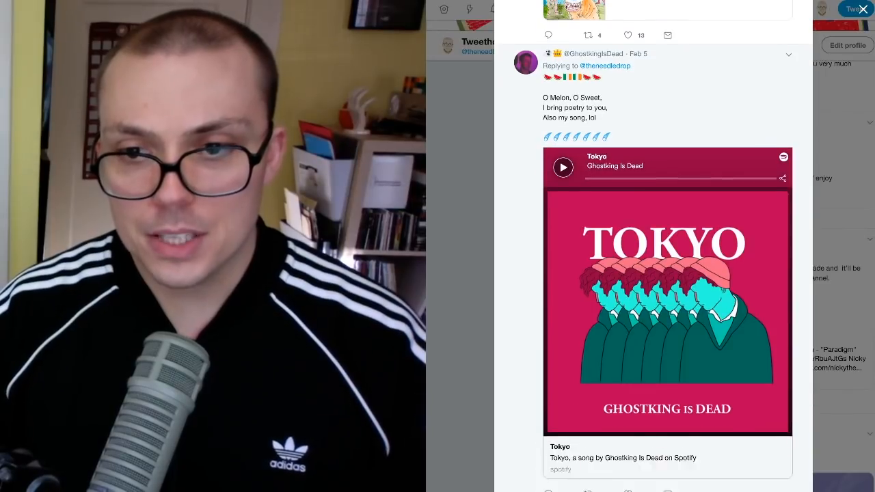
scroll("down", 3)
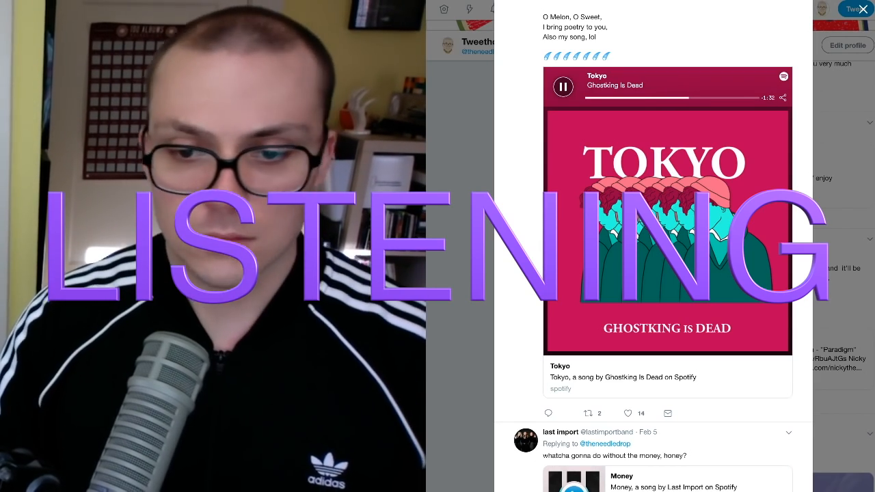
left_click(563, 86)
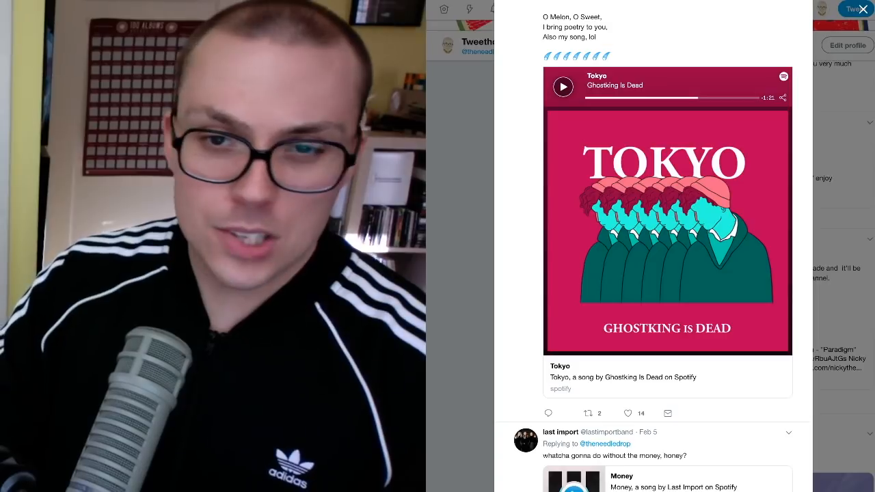
- Scroll down to the State Of Suffering reply with the Noonday Bandcamp player
scroll("down", 3)
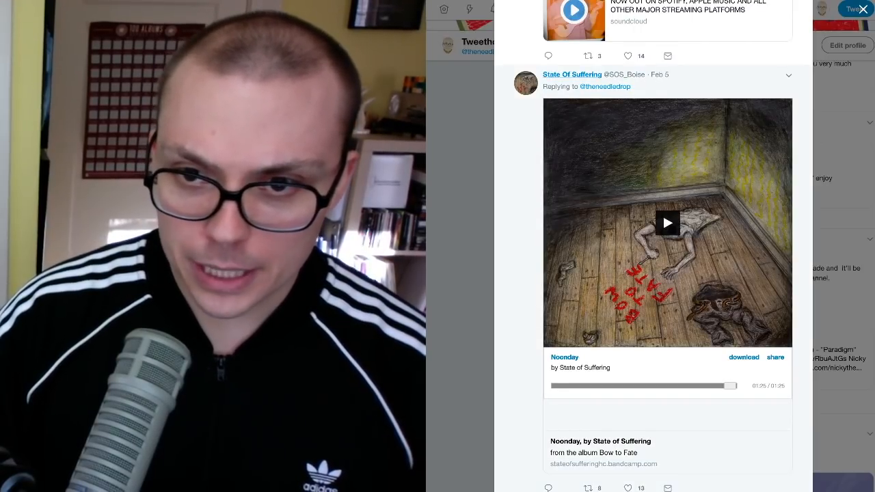
mouse_move(571, 74)
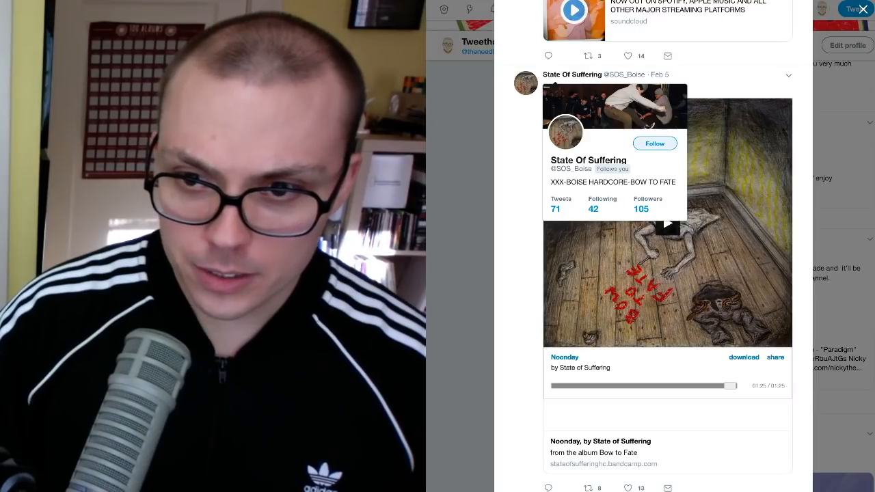
- Follow the State Of Suffering account from its profile card
left_click(653, 144)
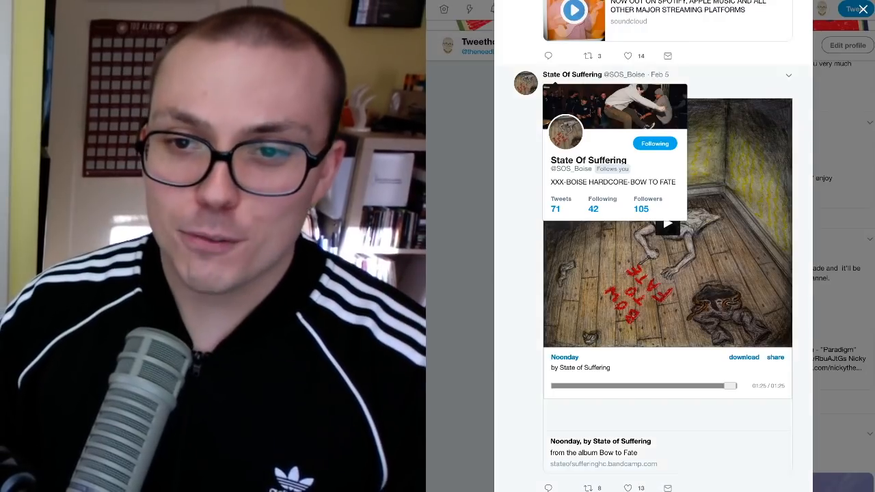
mouse_move(667, 222)
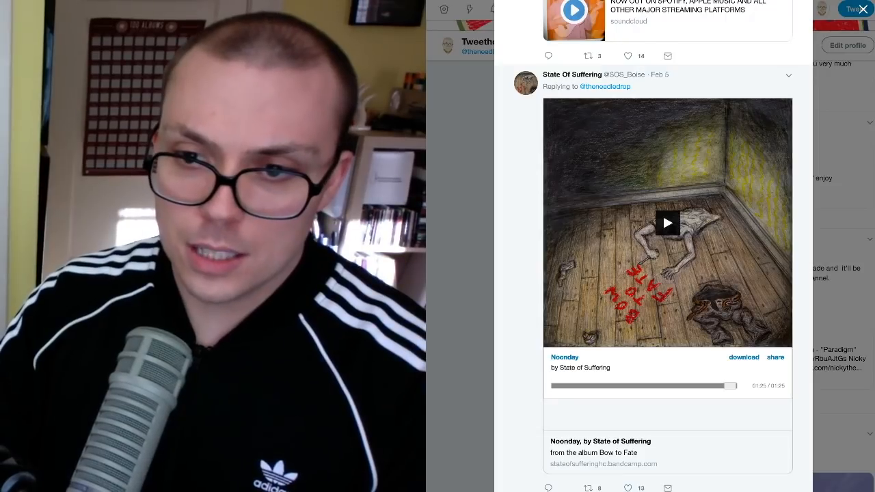
- Scroll further down the replies and start the SoundCloud embed for JEL: THE DIGITAL DREAM GIRL - THUNDER
scroll("down", 3)
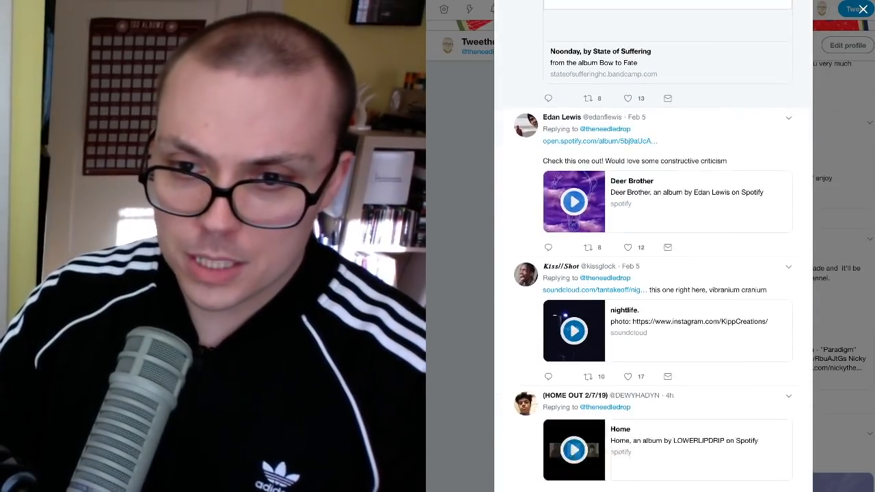
scroll("down", 3)
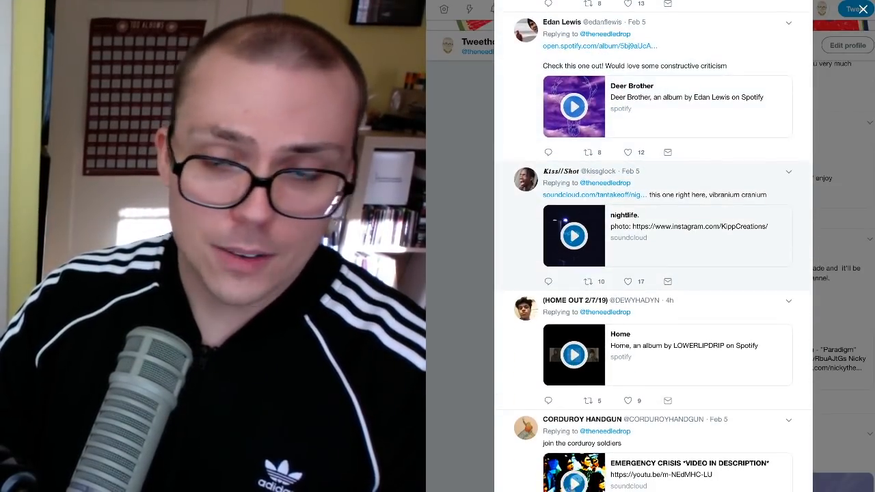
scroll("down", 3)
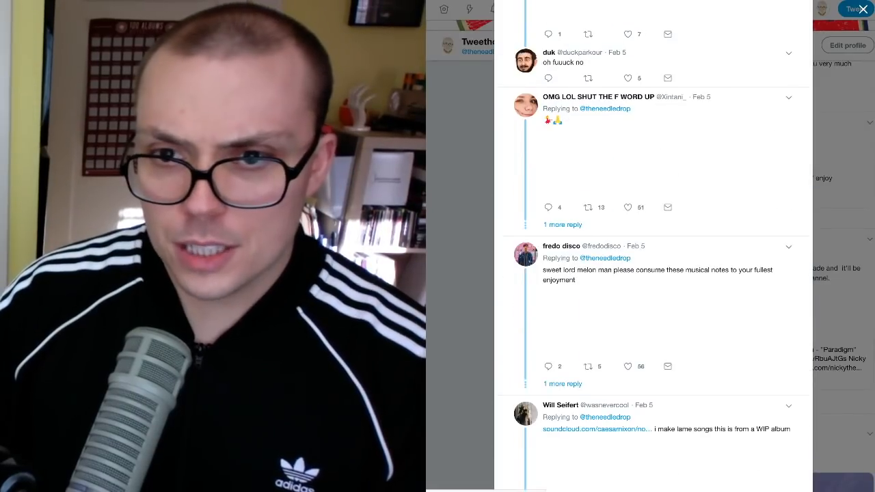
scroll("down", 3)
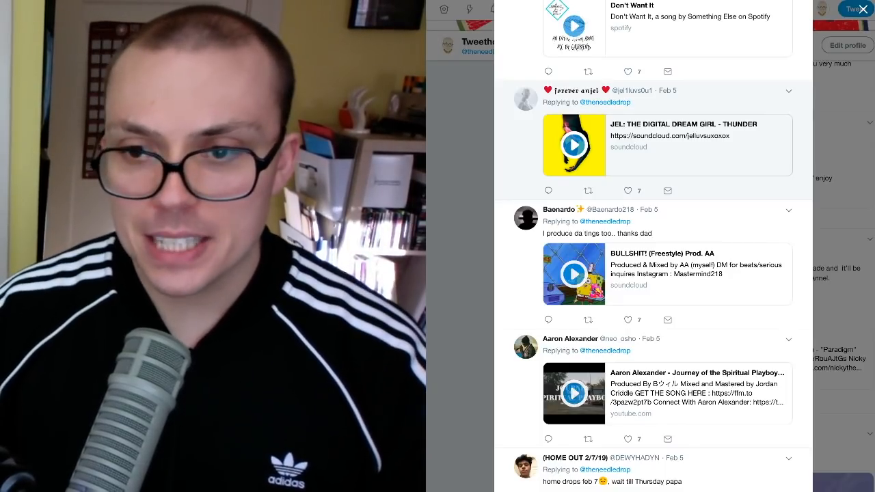
left_click(574, 145)
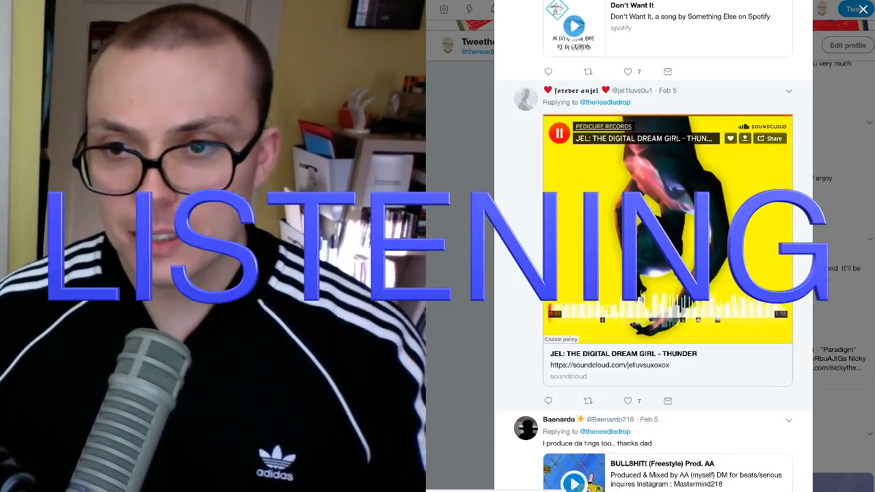